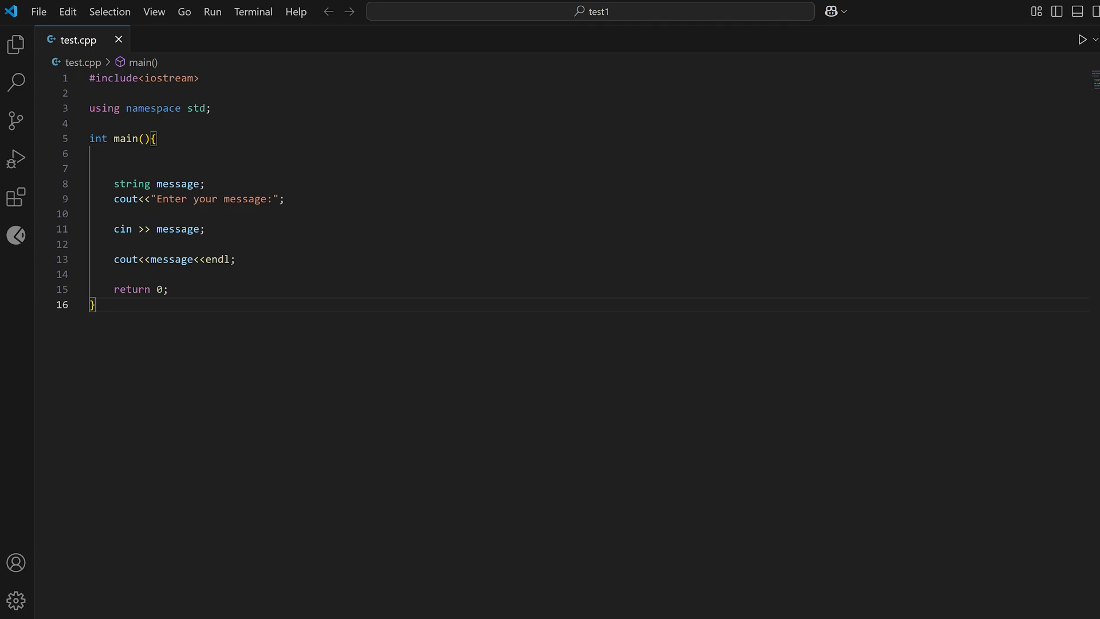
Run test.cpp so 'Enter your message:' appears in the read-only Output panel, then show installed extensions
double_click(211, 198)
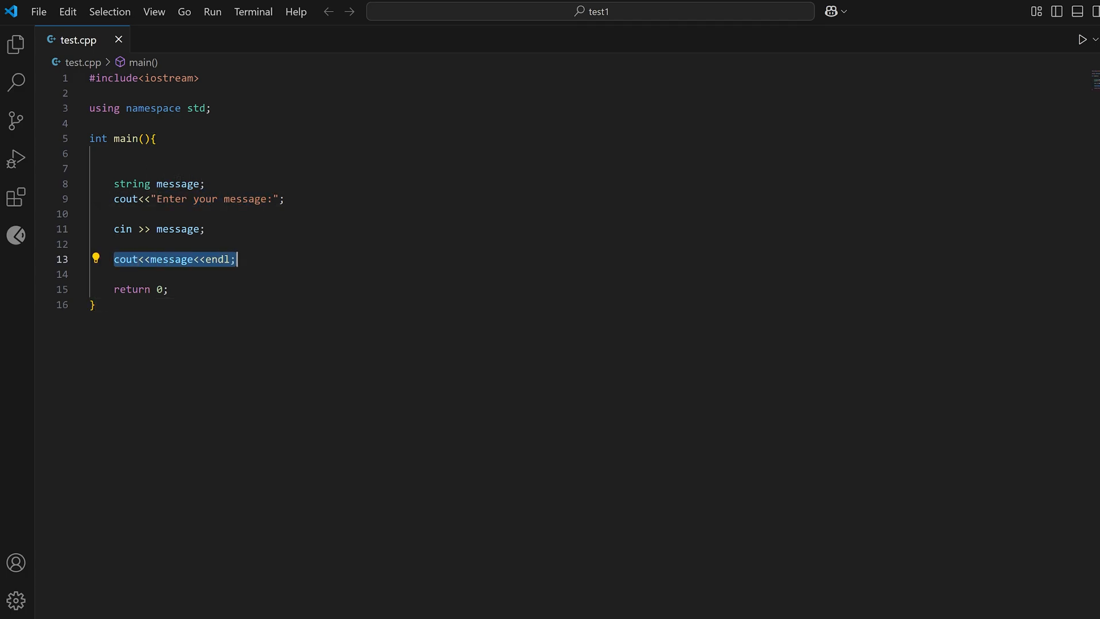
mouse_move(1083, 39)
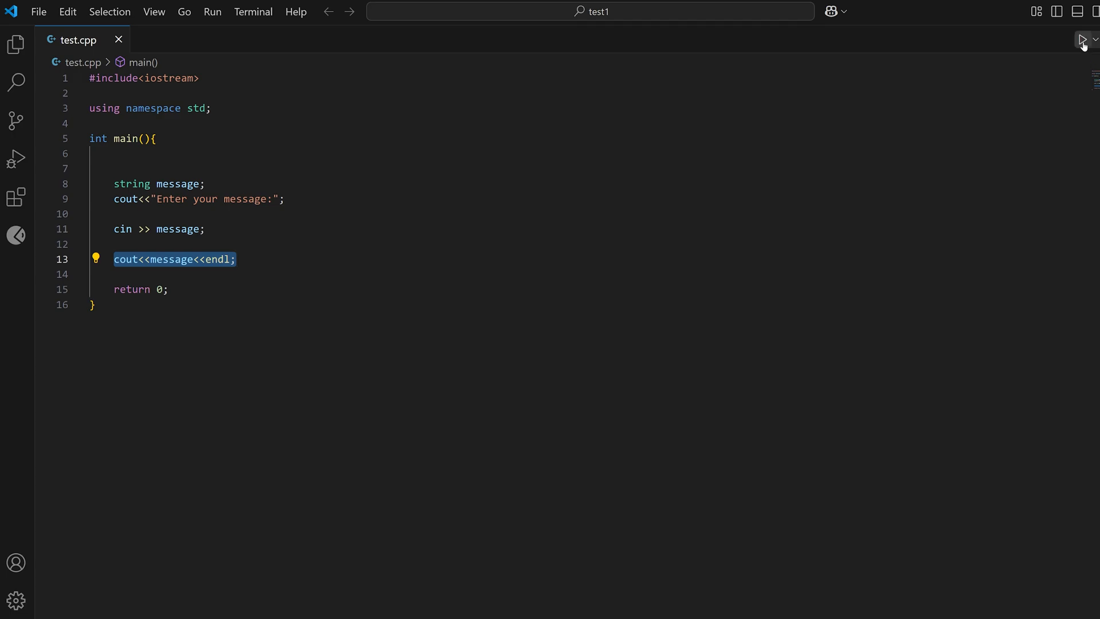
left_click(1063, 39)
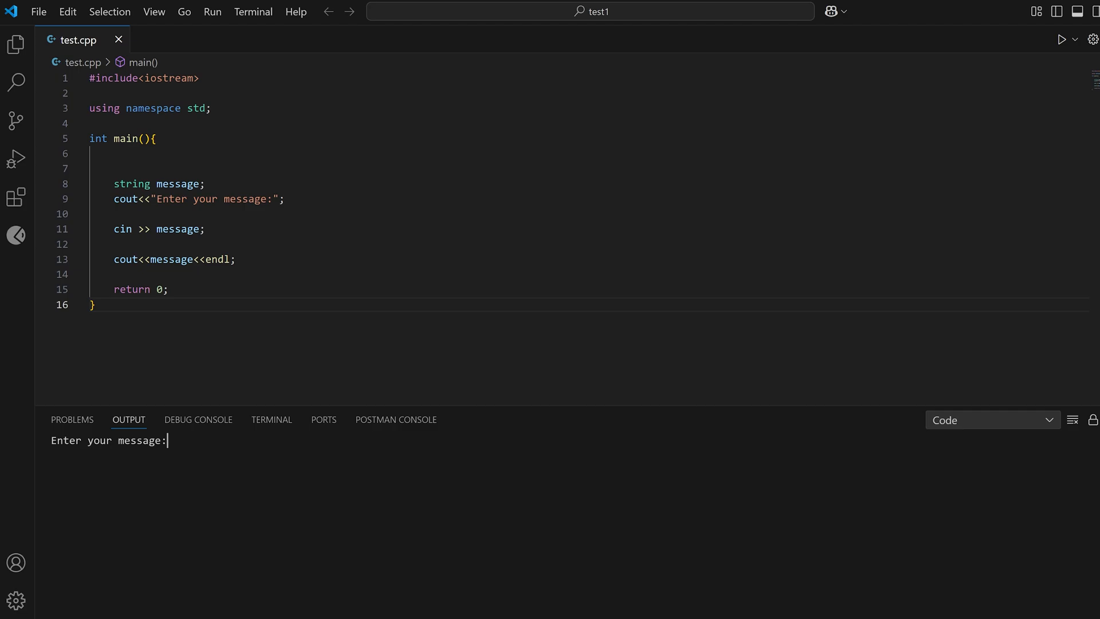
left_click(15, 196)
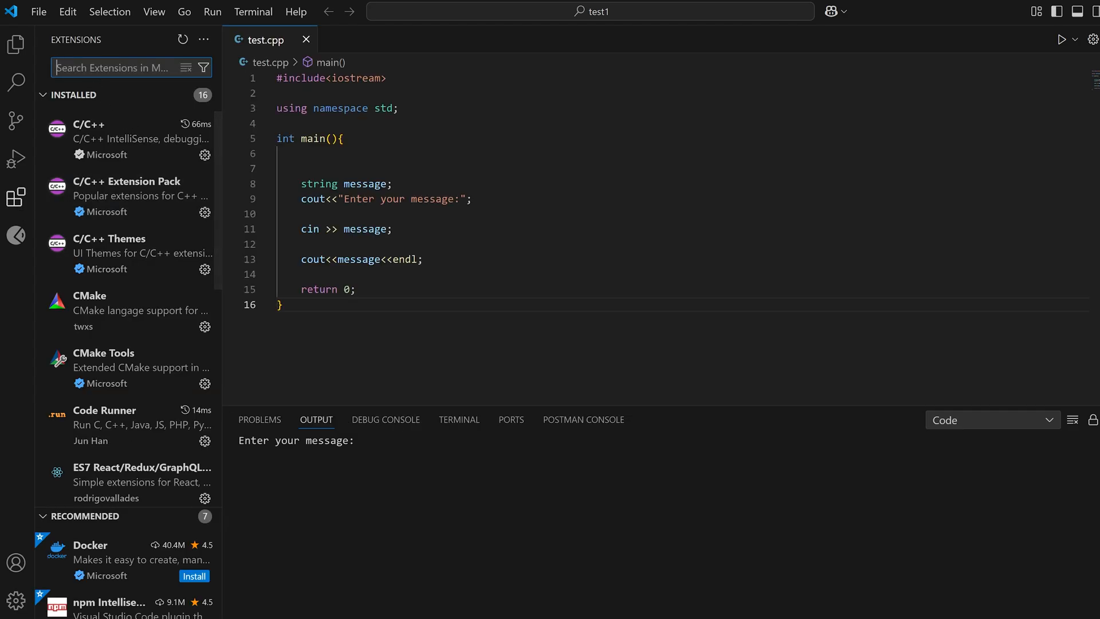
Enable Code Runner's Run In Terminal setting via its gear menu and close the extension page
left_click(660, 155)
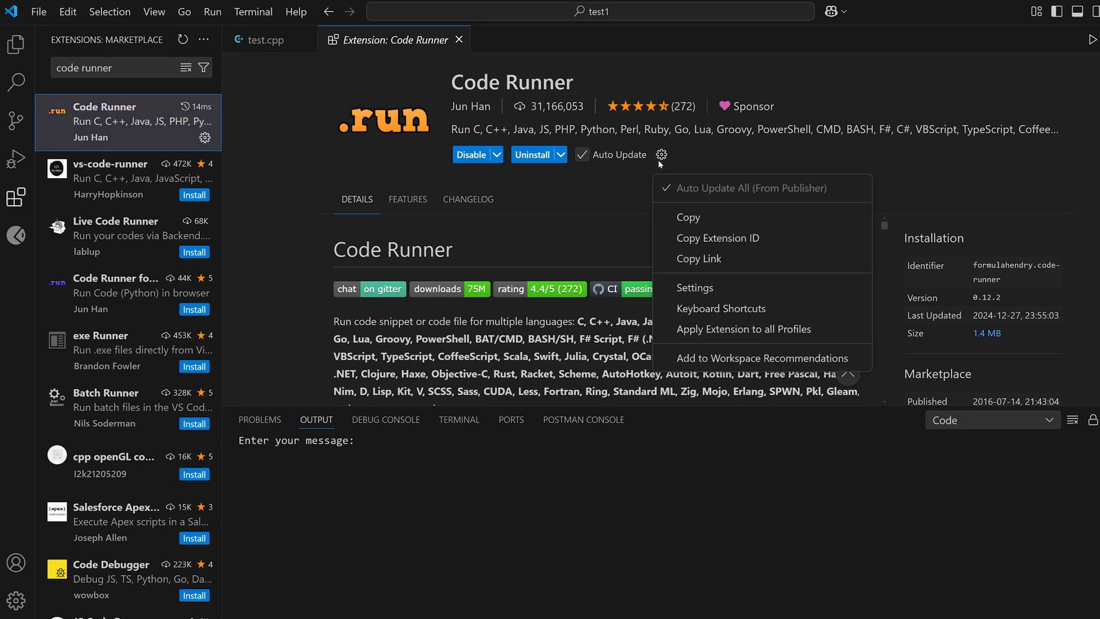
left_click(695, 287)
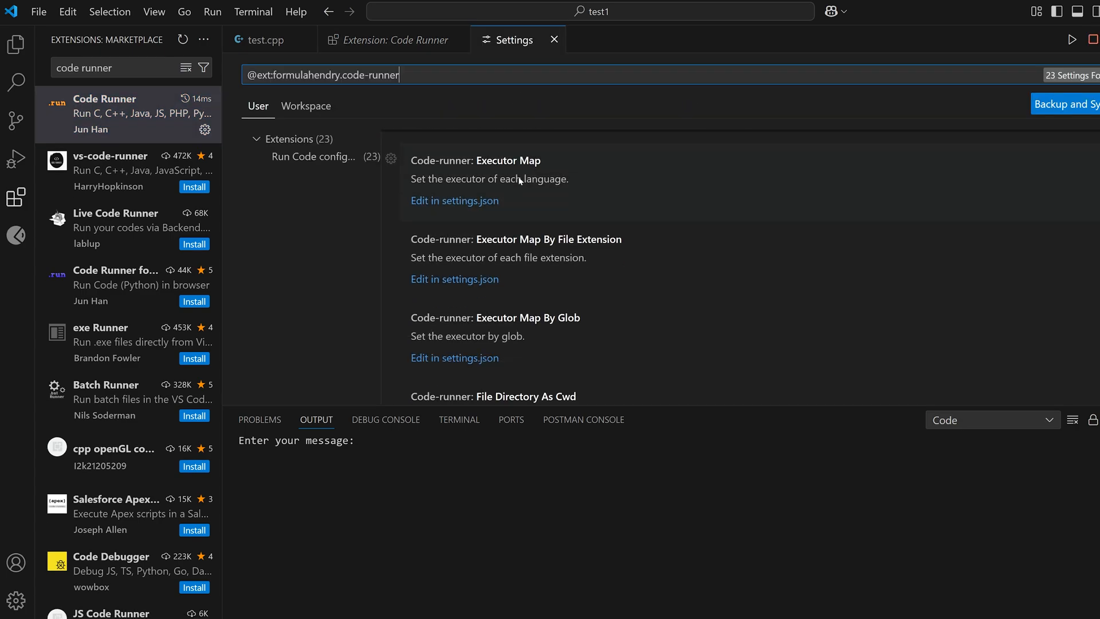
scroll("down", 3)
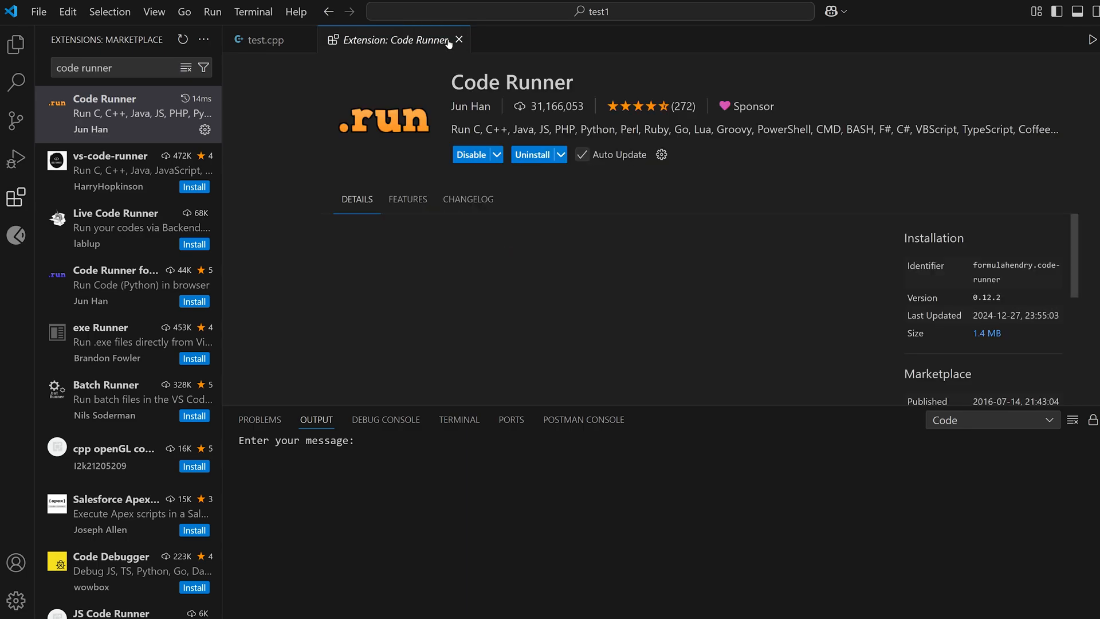
left_click(459, 40)
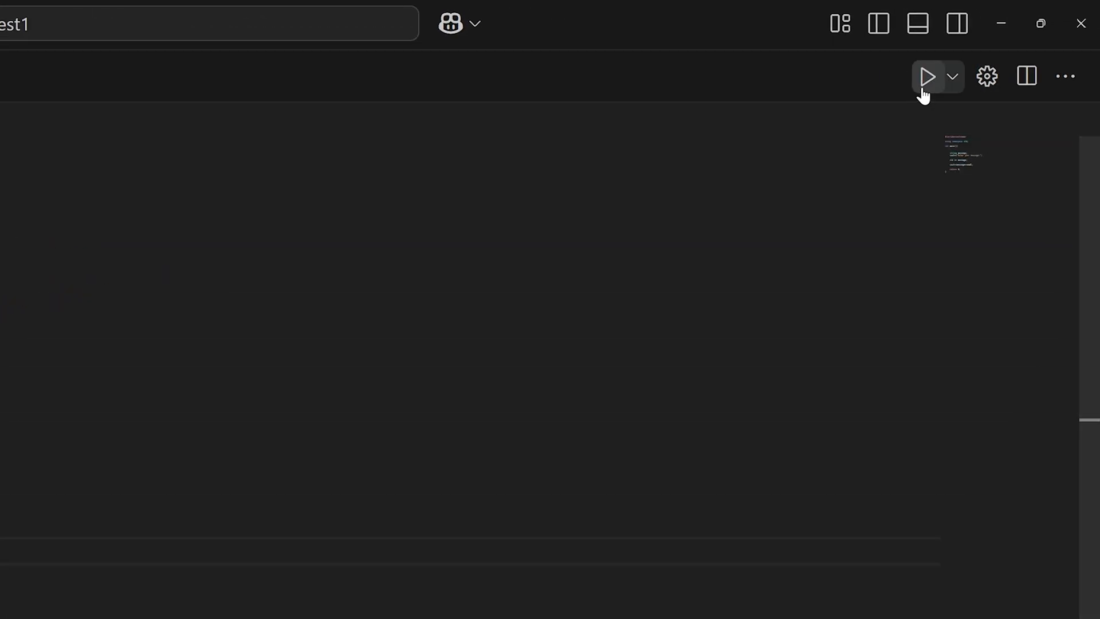
Run test.cpp in the integrated terminal and answer the prompt with 'subscribe', which is printed back
left_click(926, 76)
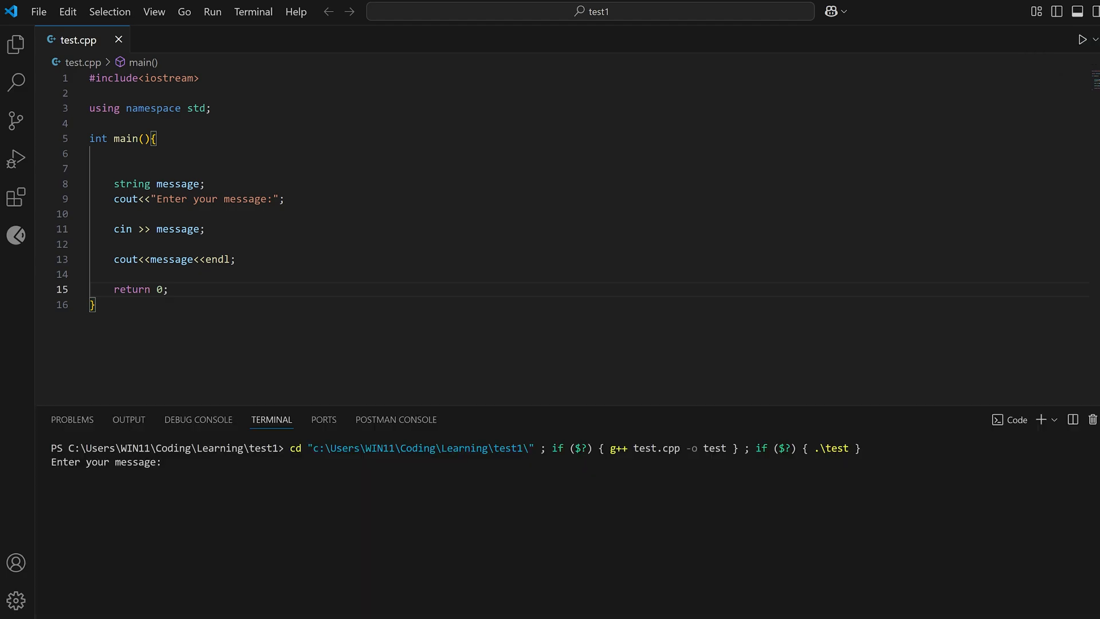
type("subscribe")
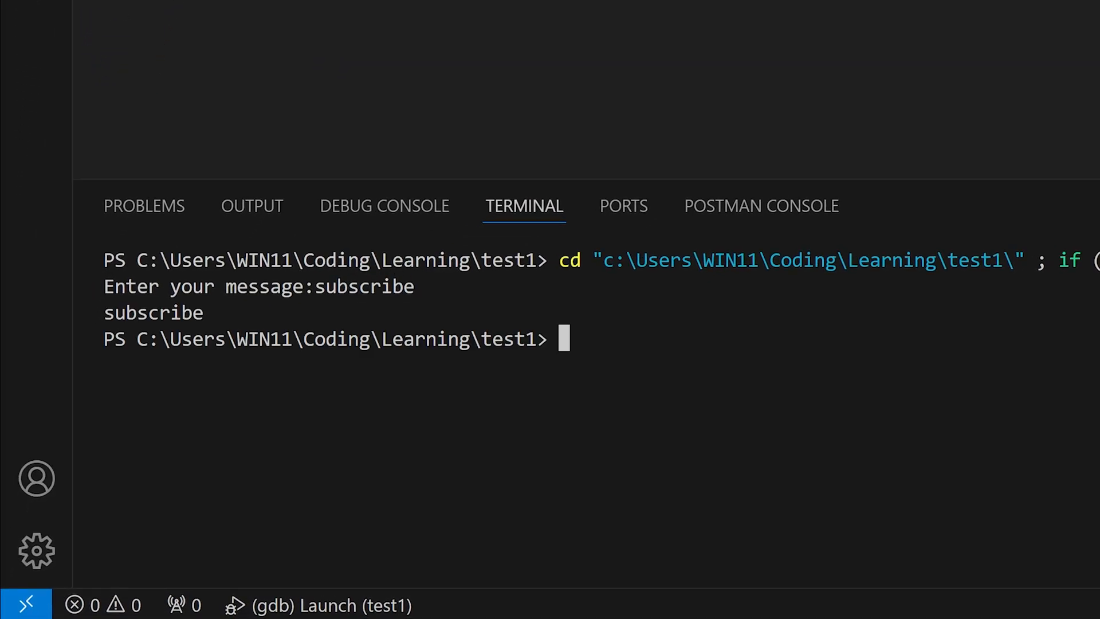
double_click(365, 286)
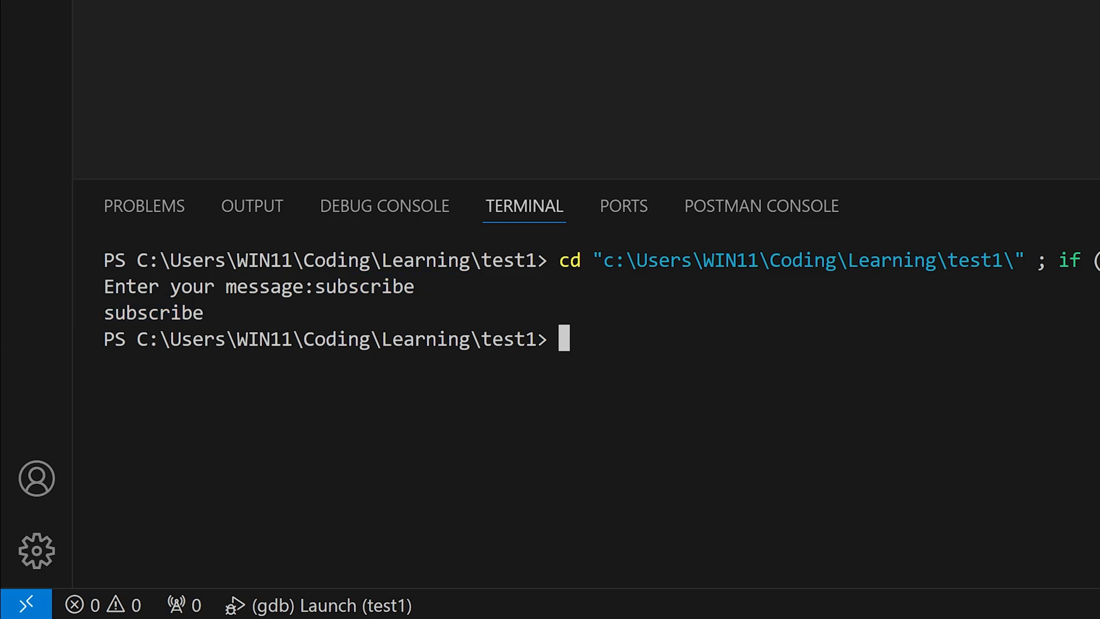
double_click(152, 312)
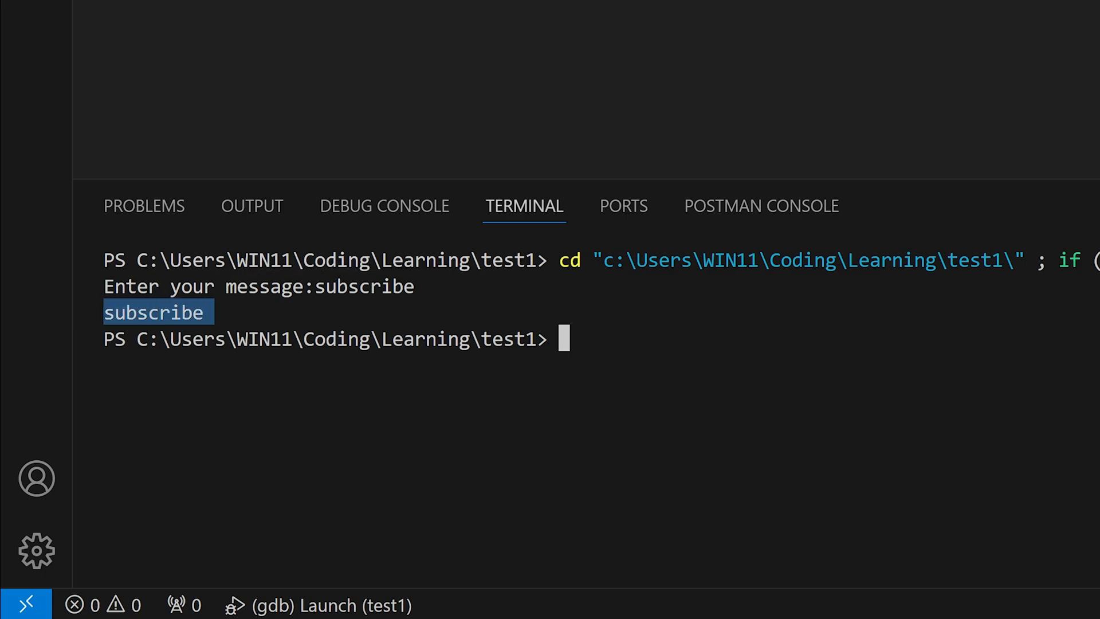